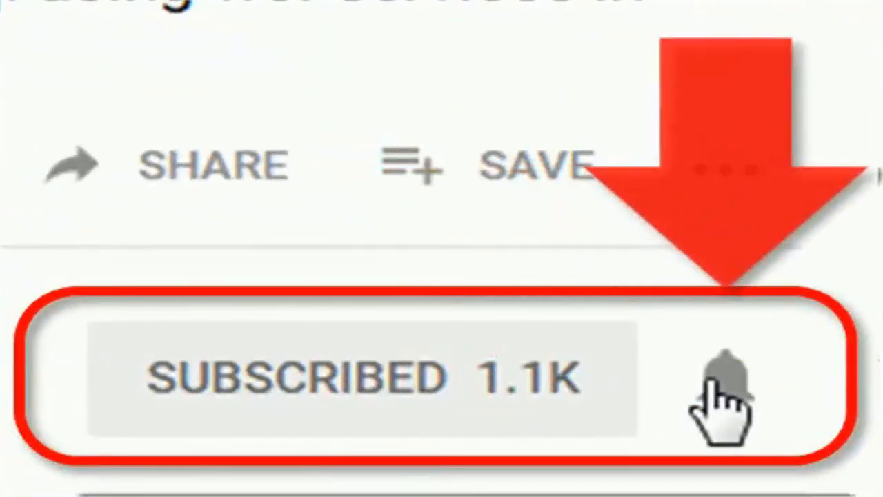
Launch SQL Server Management Studio 2014 and connect to the database server.
click(725, 386)
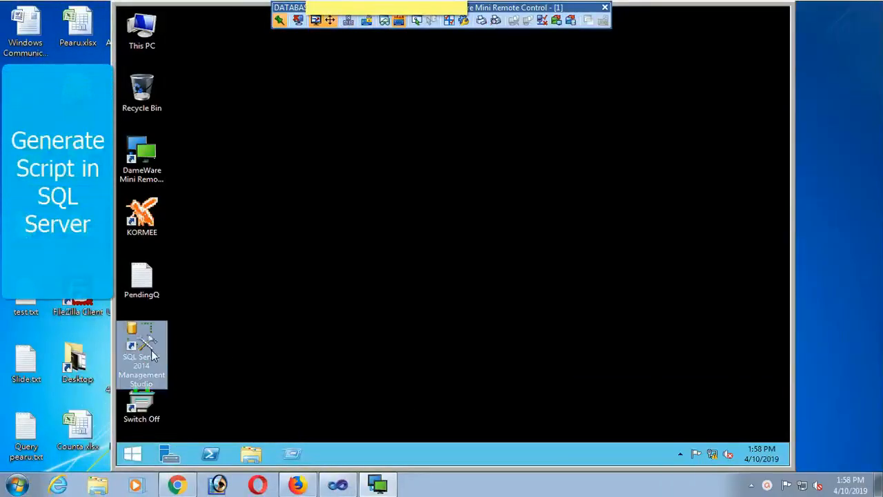
double_click(141, 352)
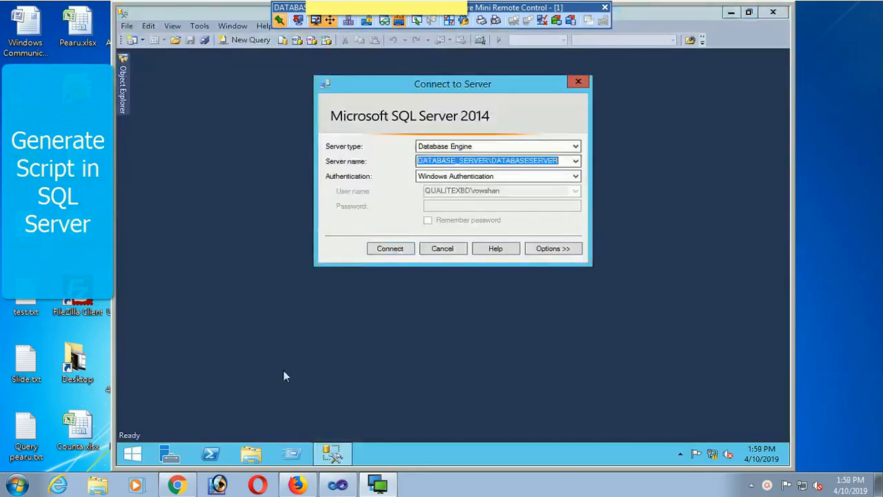
click(390, 248)
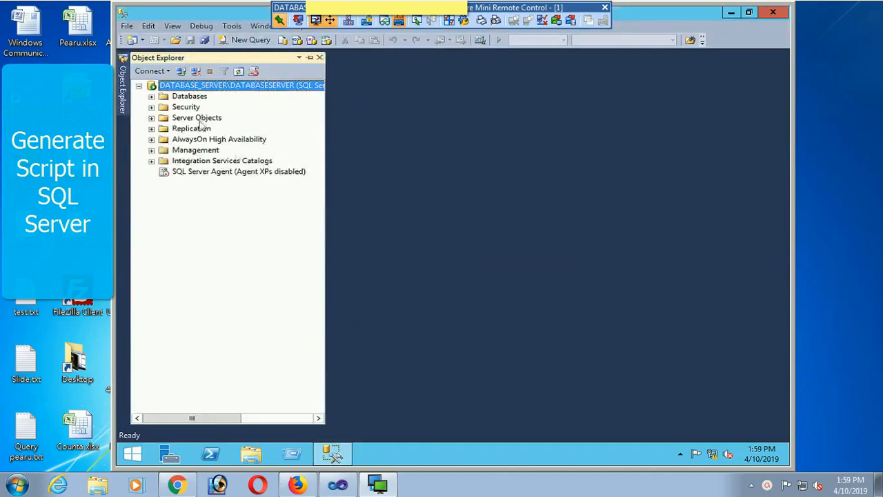
Expand Databases, BondDB and Tables, and select the ExpInvoiceTab table.
click(150, 96)
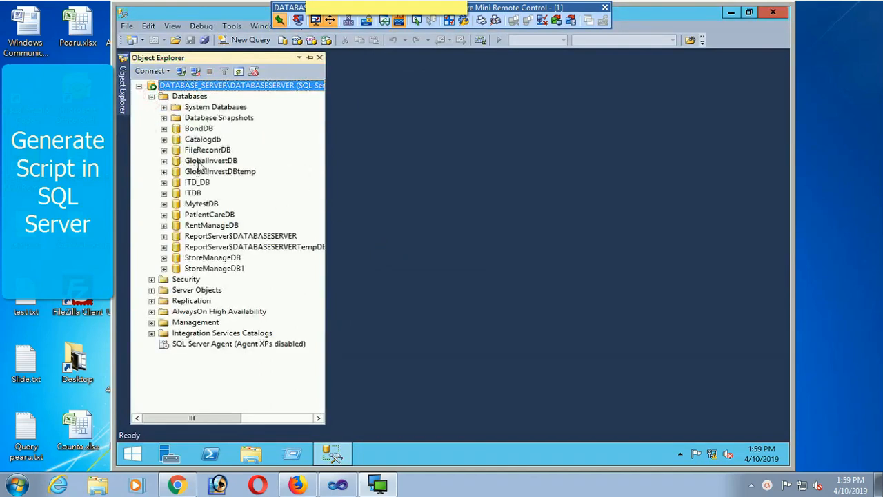
click(165, 128)
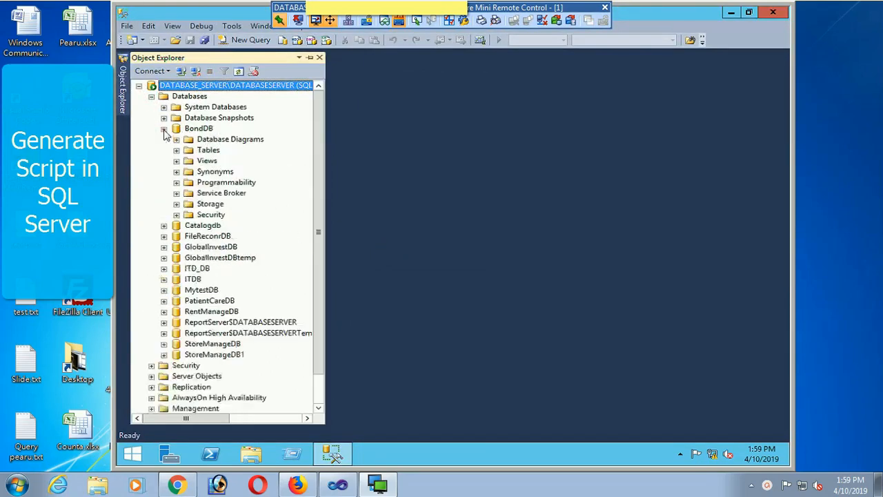
click(176, 150)
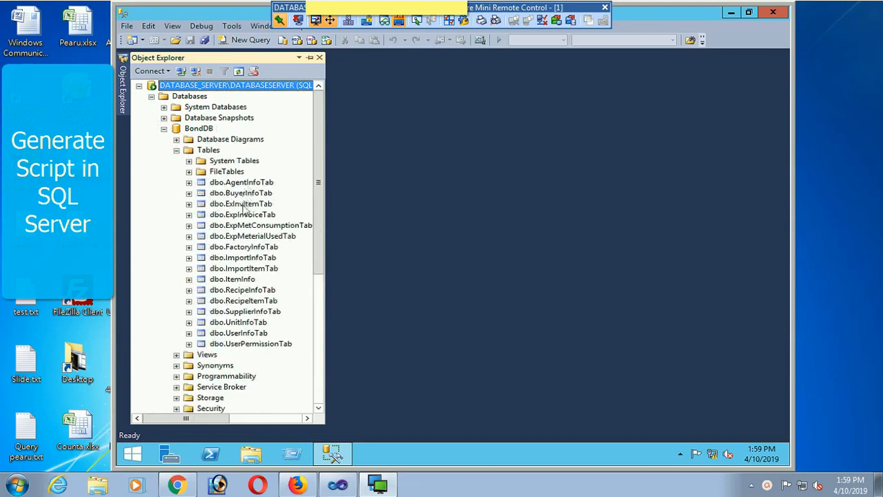
click(242, 214)
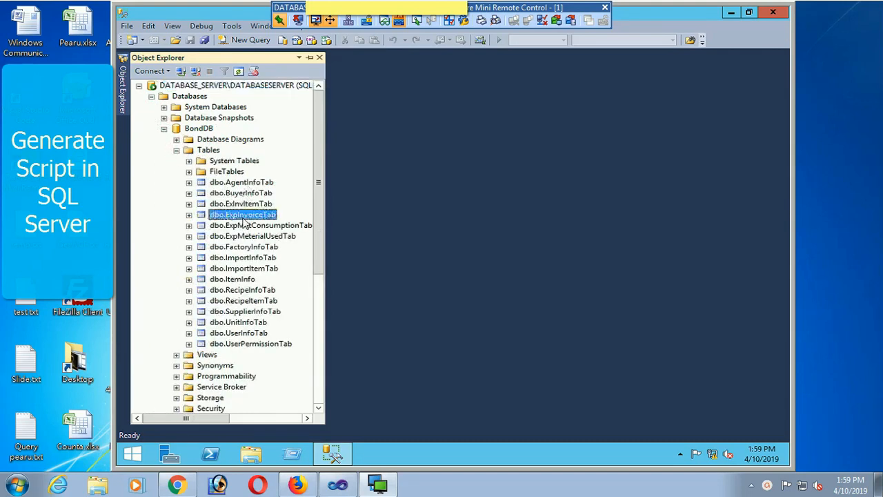
right_click(242, 214)
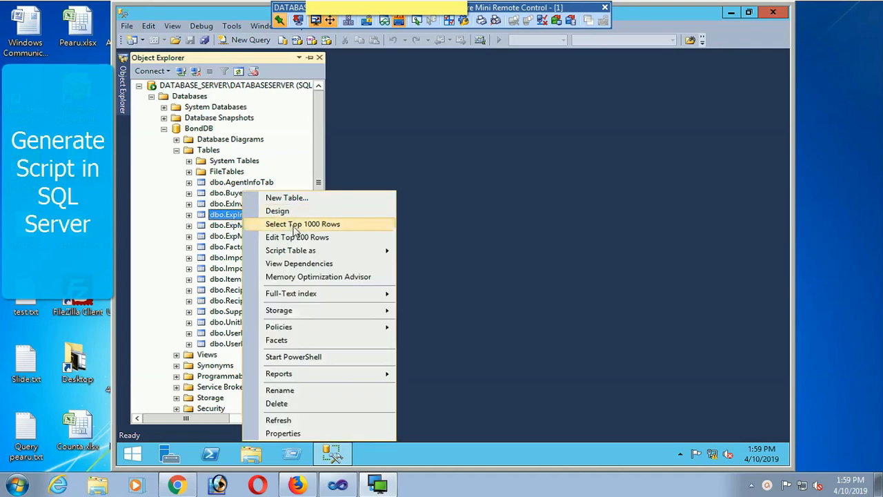
click(302, 224)
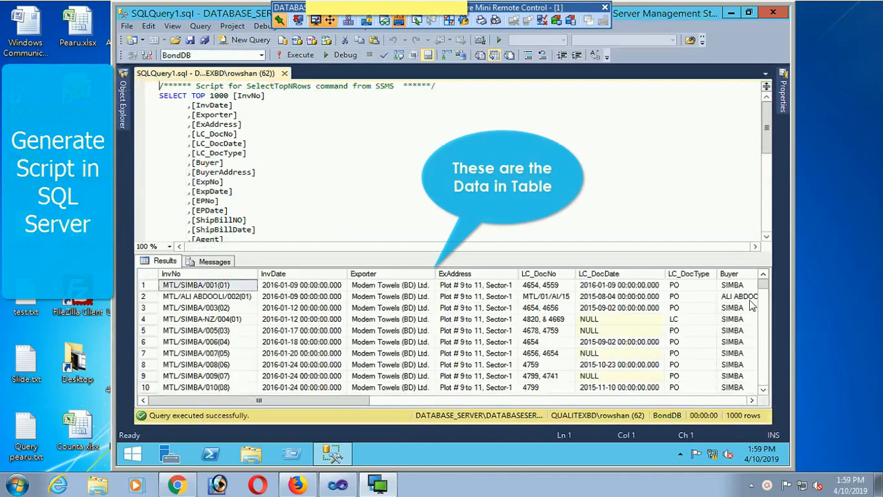
scroll(down, 3)
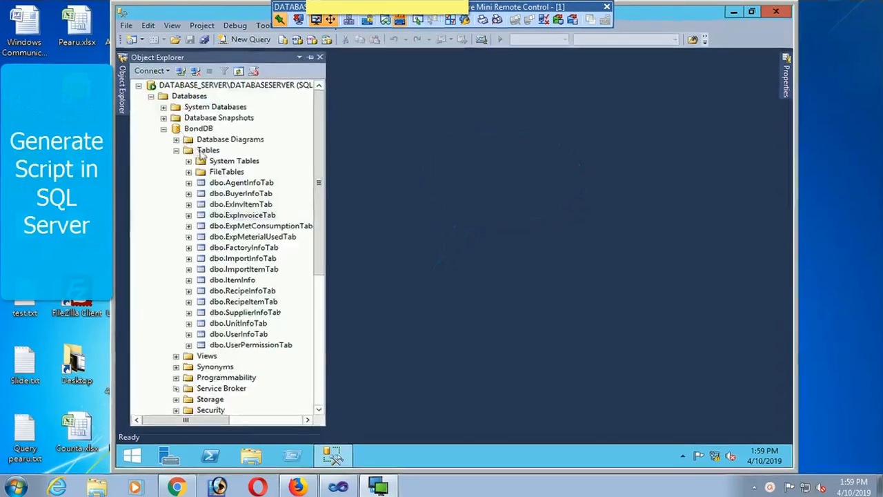
Start the Generate Scripts wizard from BondDB's Tasks menu.
right_click(199, 129)
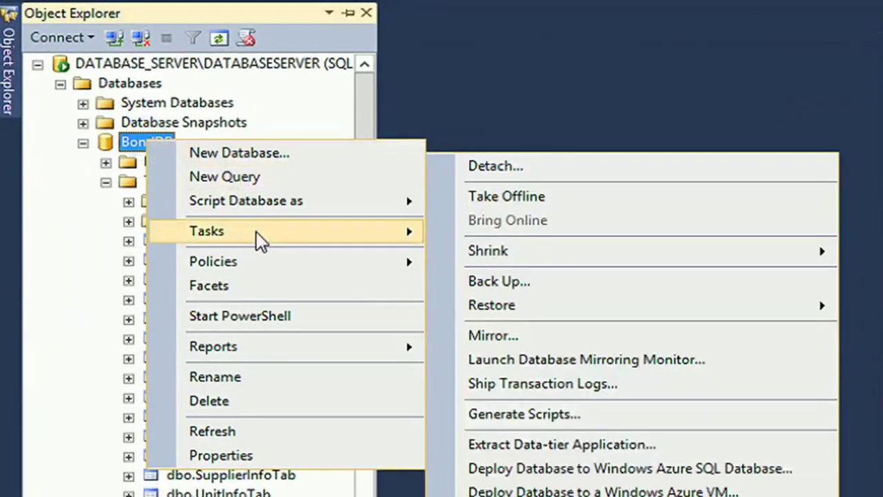
mouse_move(296, 243)
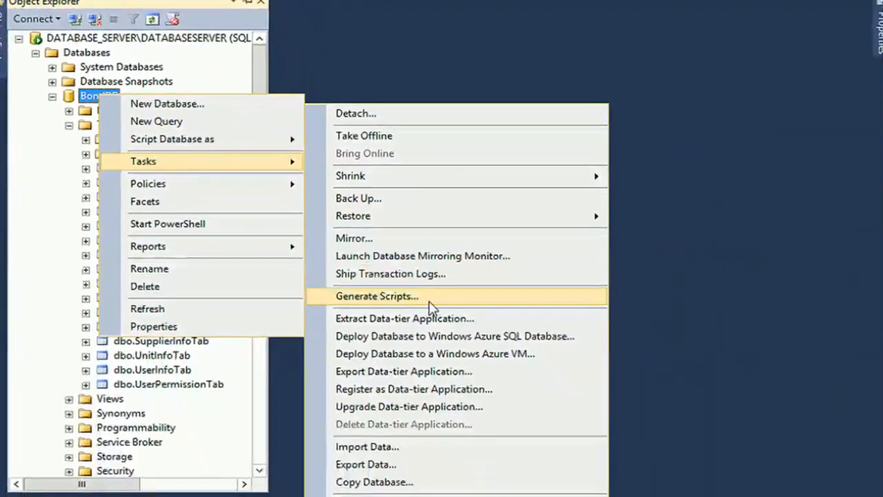
click(375, 296)
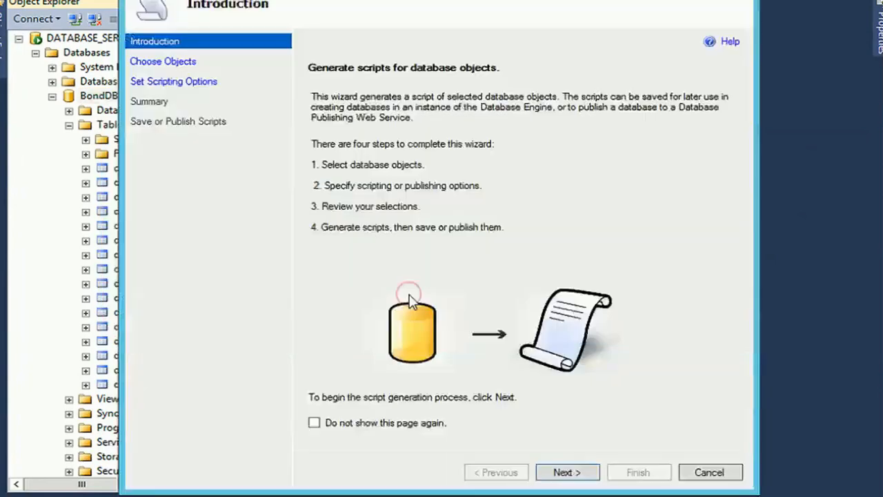
mouse_move(210, 133)
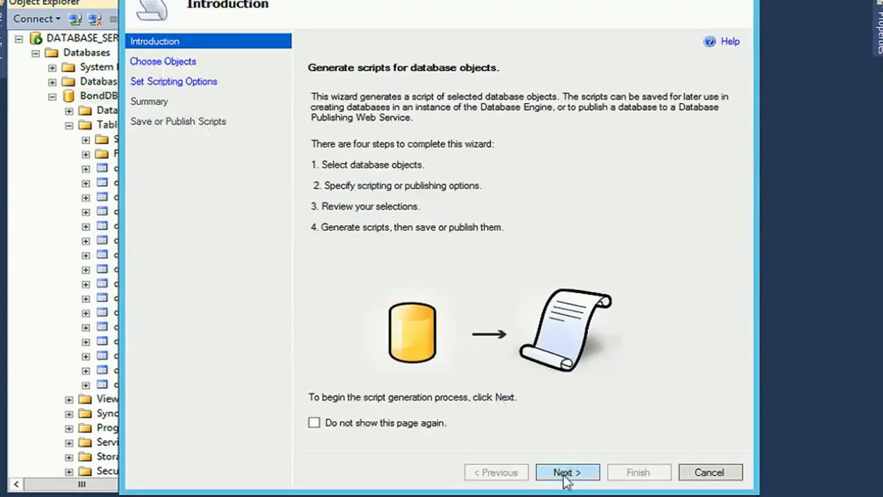
Script specific objects, adding stored procedures, user-defined functions and users to the selection.
click(567, 472)
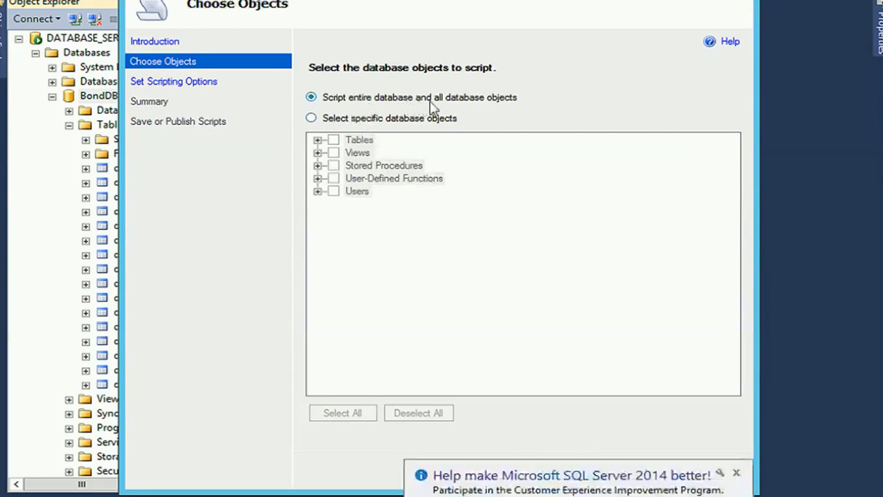
mouse_move(504, 113)
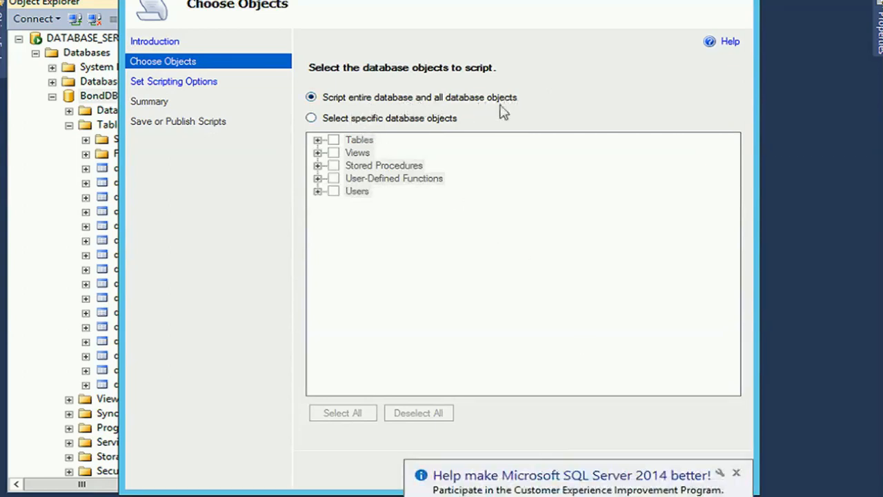
click(310, 118)
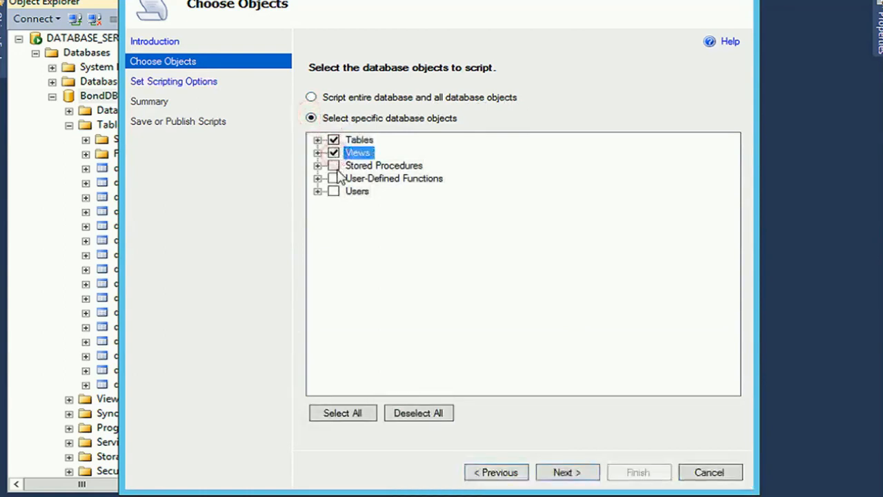
click(334, 178)
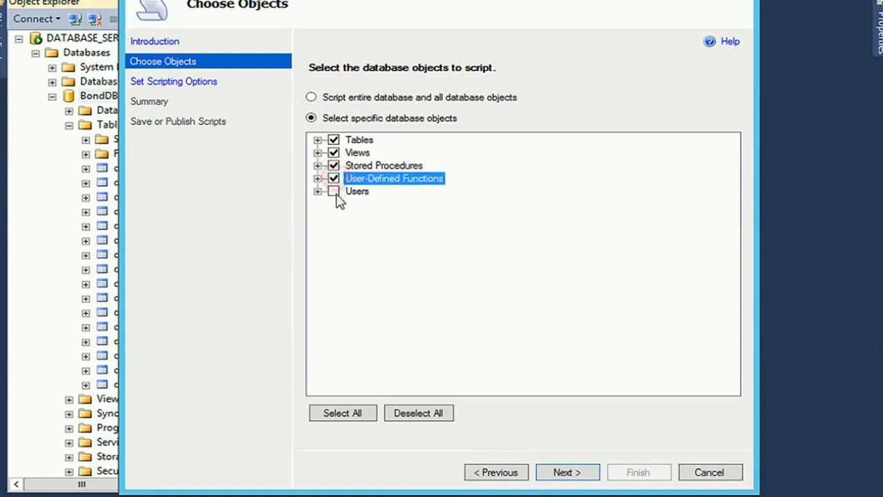
click(333, 191)
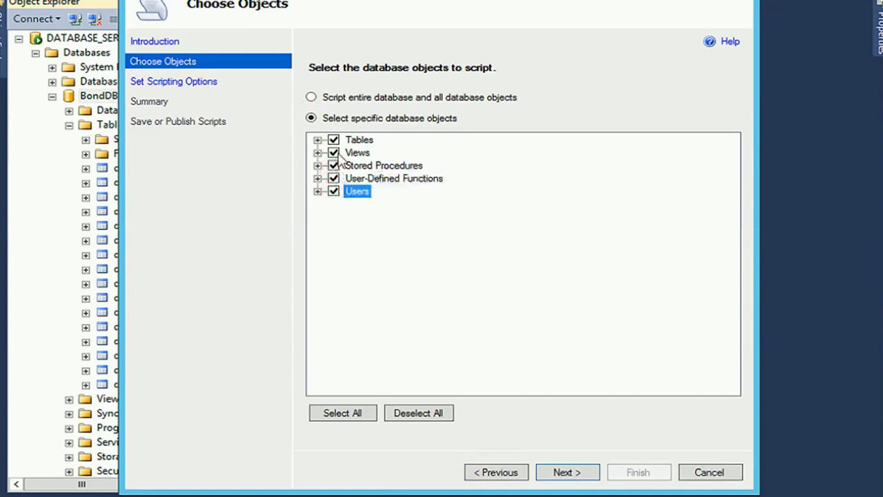
click(311, 97)
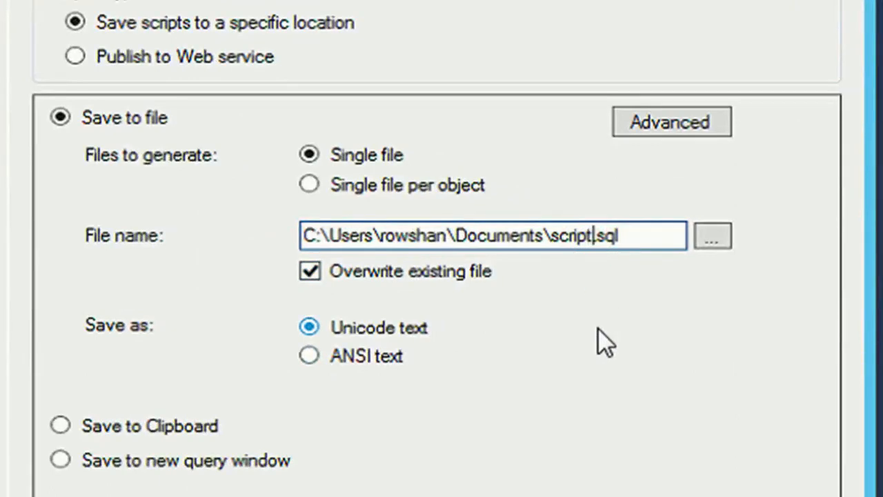
Change the output file name to scriptofBondDB.sql.
text(of)
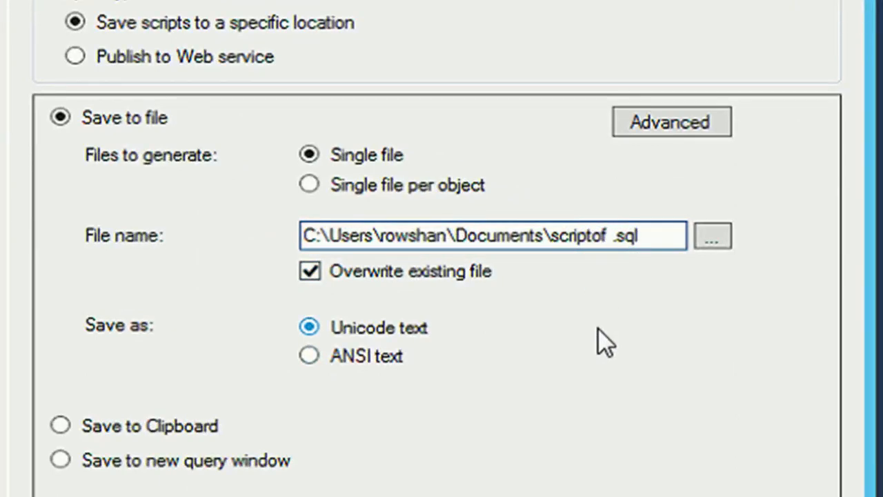
text(BondDB)
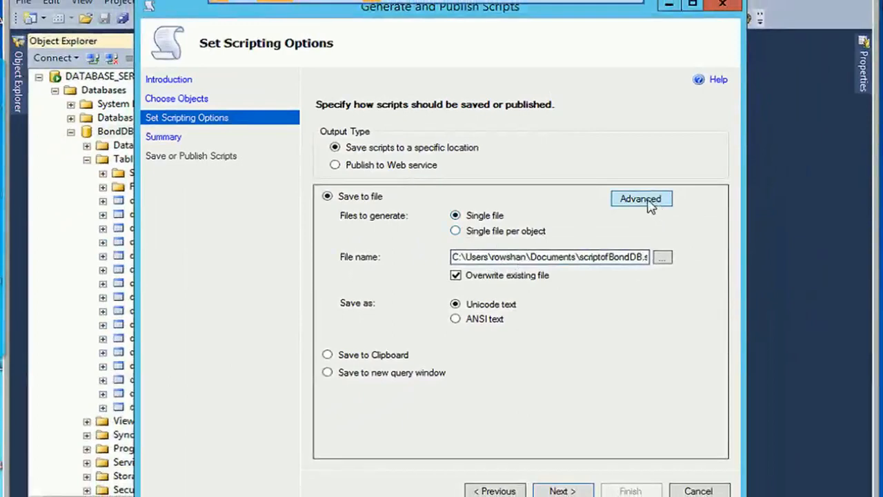
In Advanced Scripting Options, set 'Types of data to script' to 'Schema and data'.
click(640, 199)
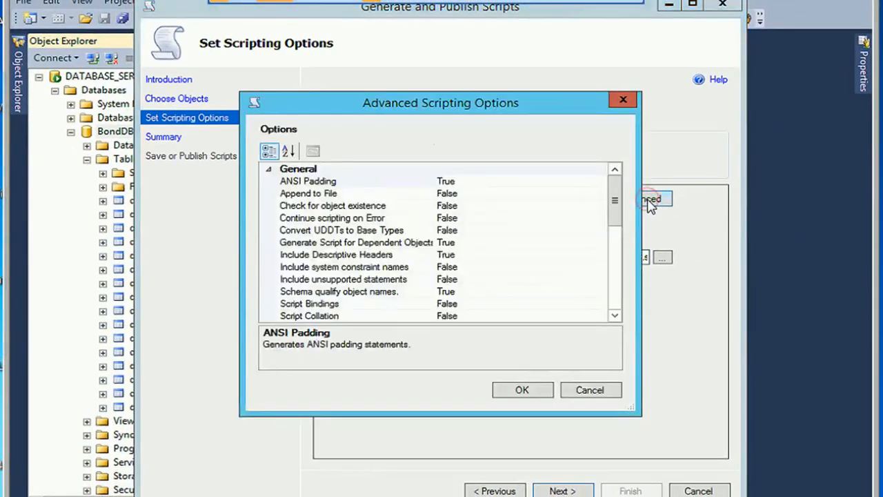
mouse_move(467, 212)
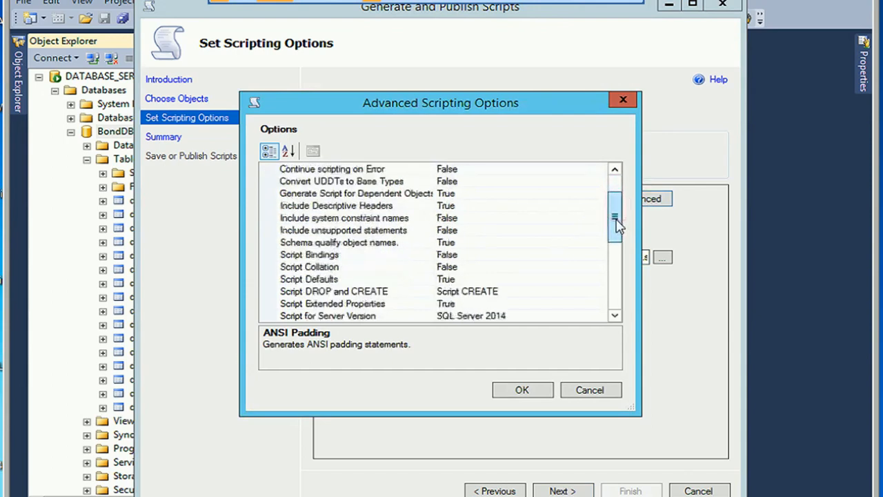
drag(613, 218, 614, 244)
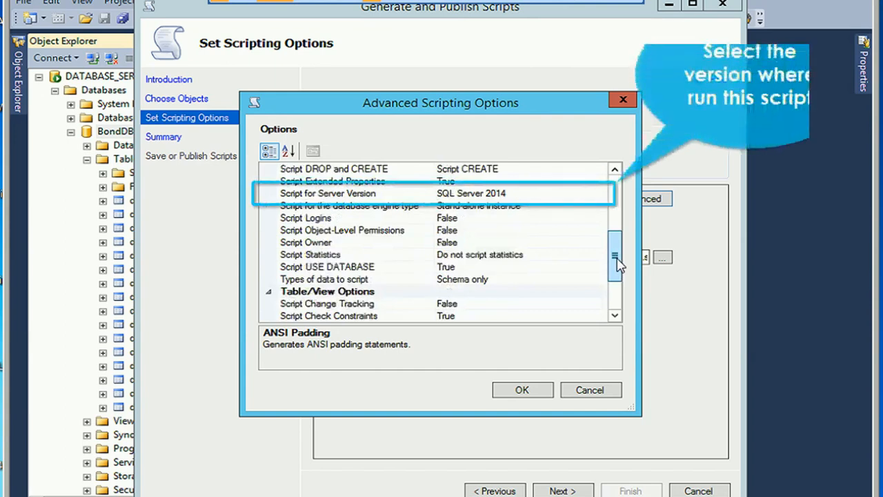
mouse_move(338, 268)
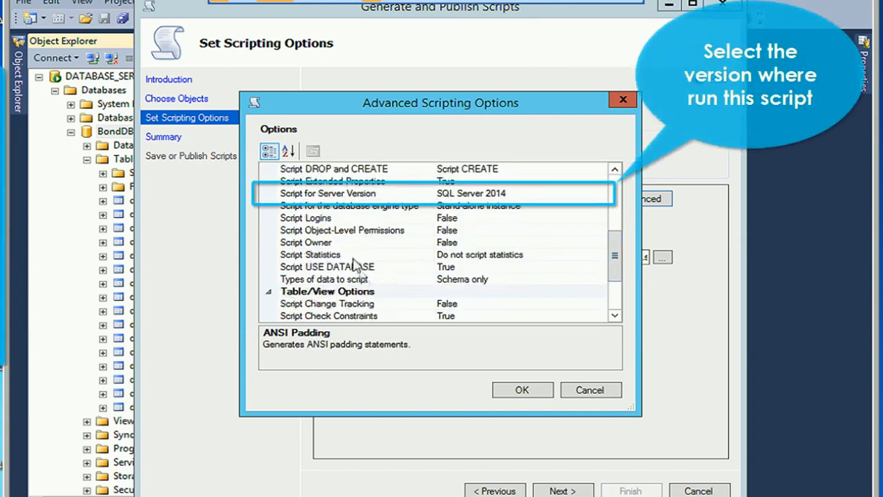
mouse_move(342, 258)
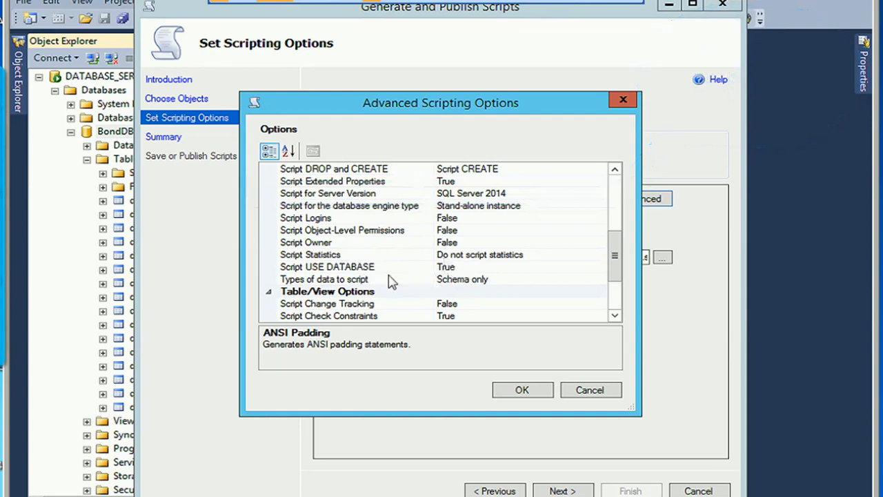
mouse_move(462, 283)
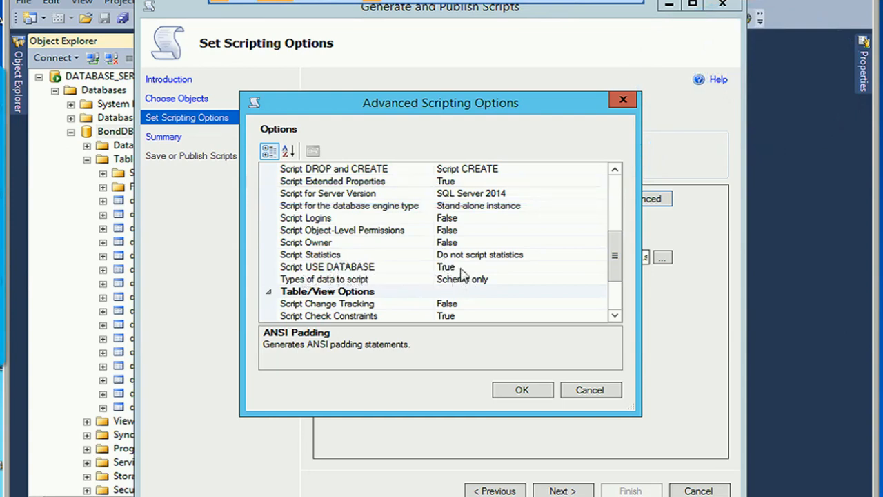
click(327, 267)
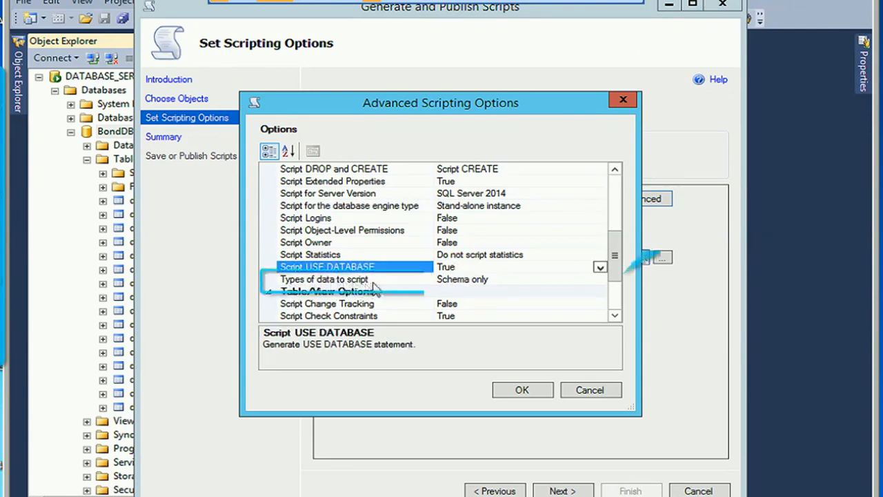
click(352, 279)
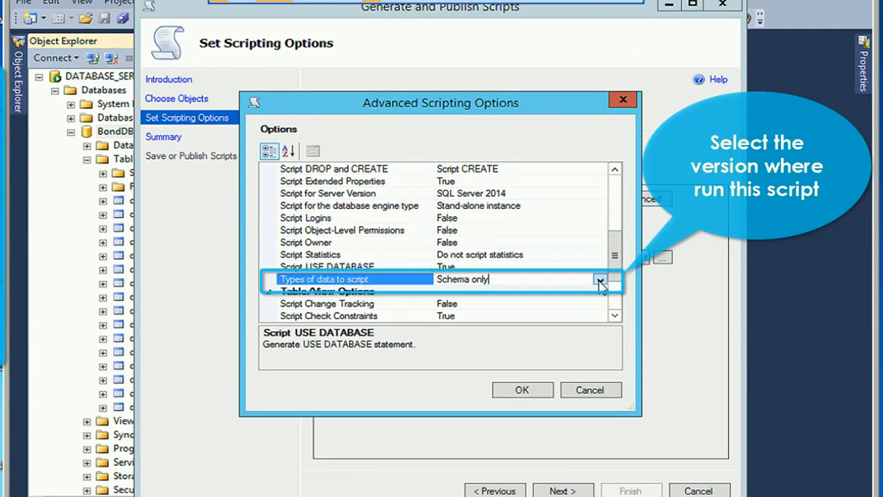
click(600, 279)
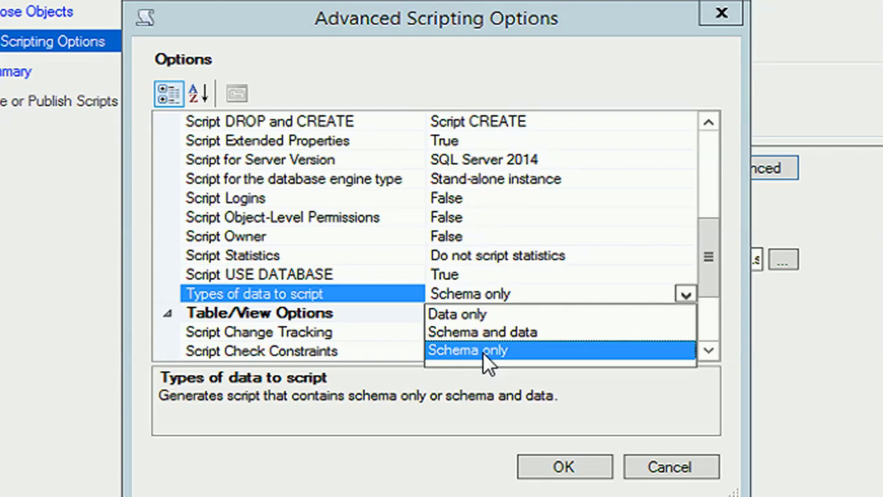
mouse_move(523, 365)
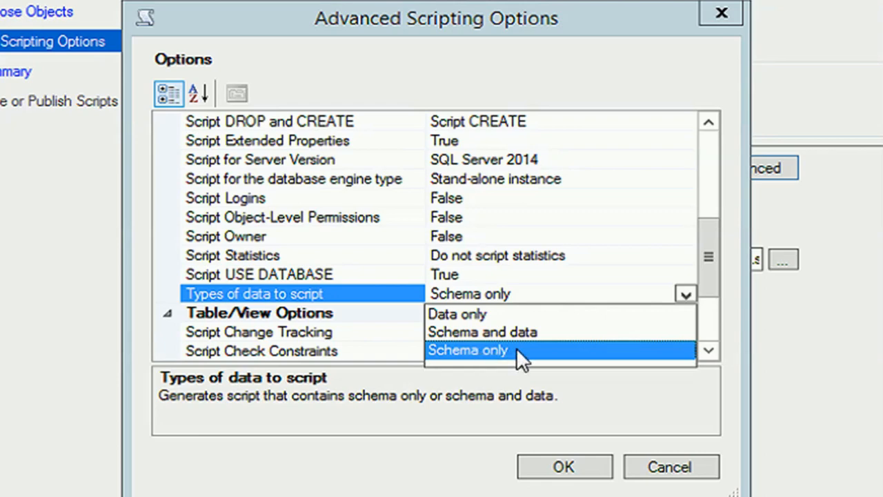
click(483, 331)
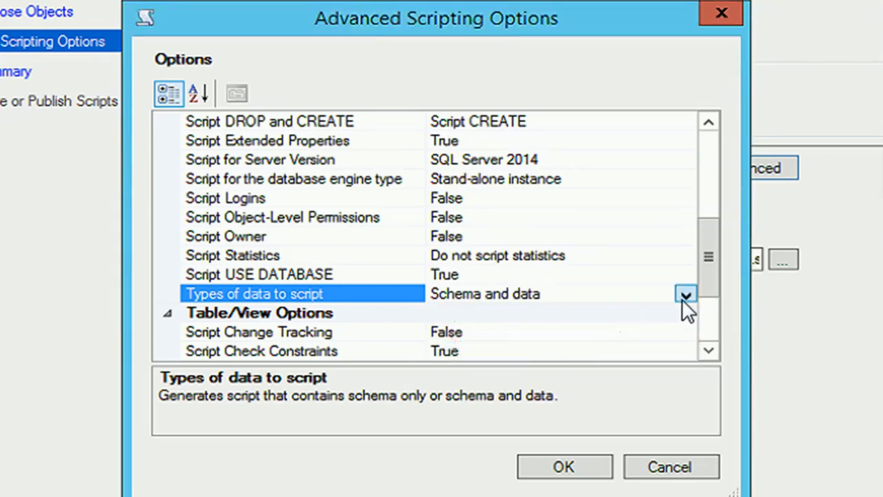
click(685, 293)
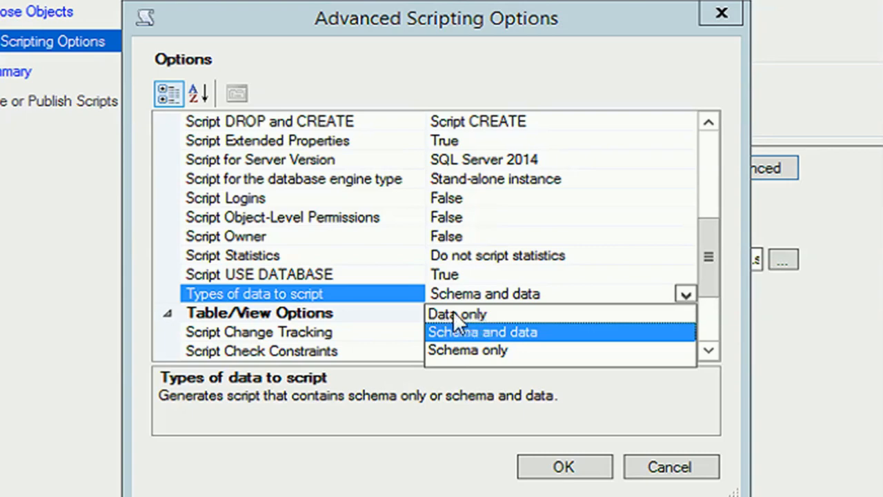
click(453, 312)
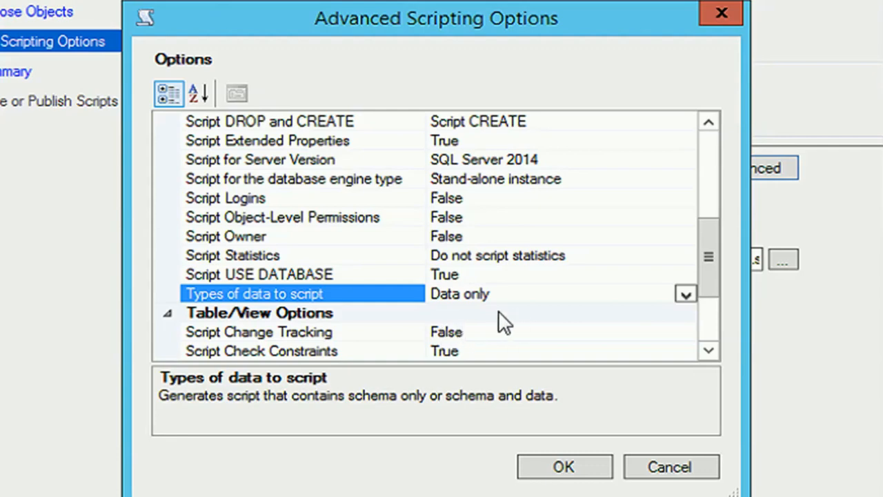
click(686, 294)
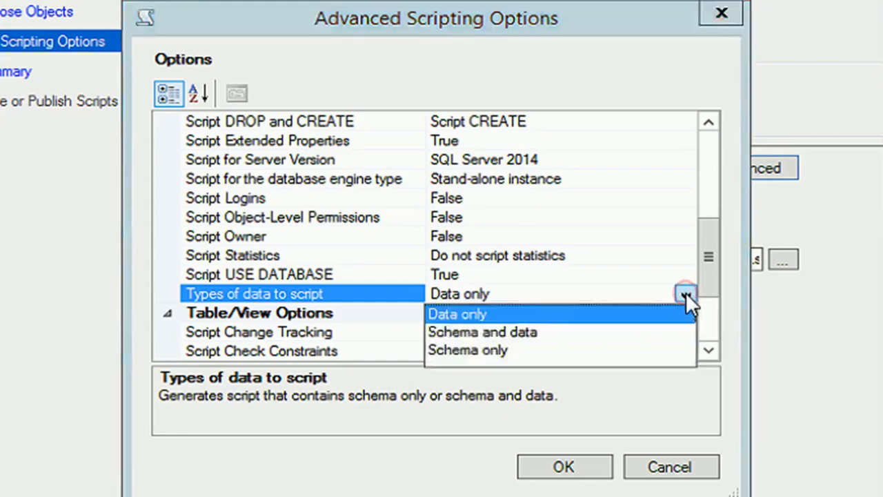
mouse_move(475, 344)
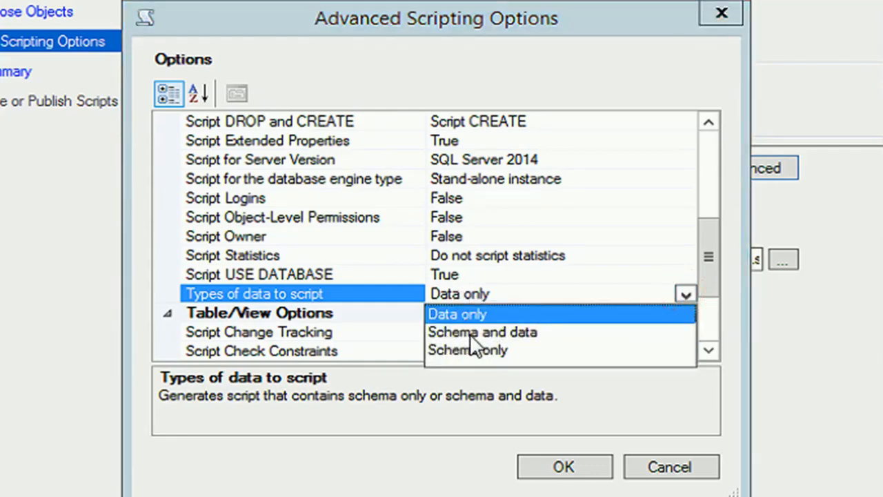
click(482, 332)
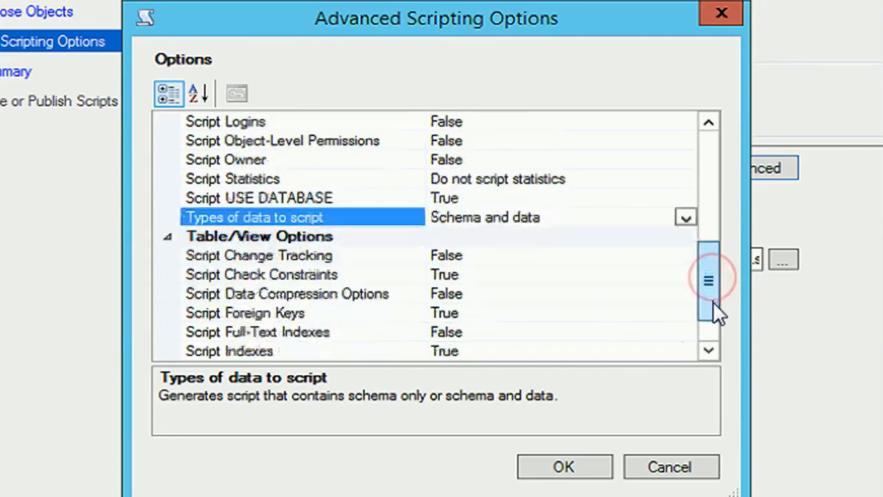
scroll(down, 3)
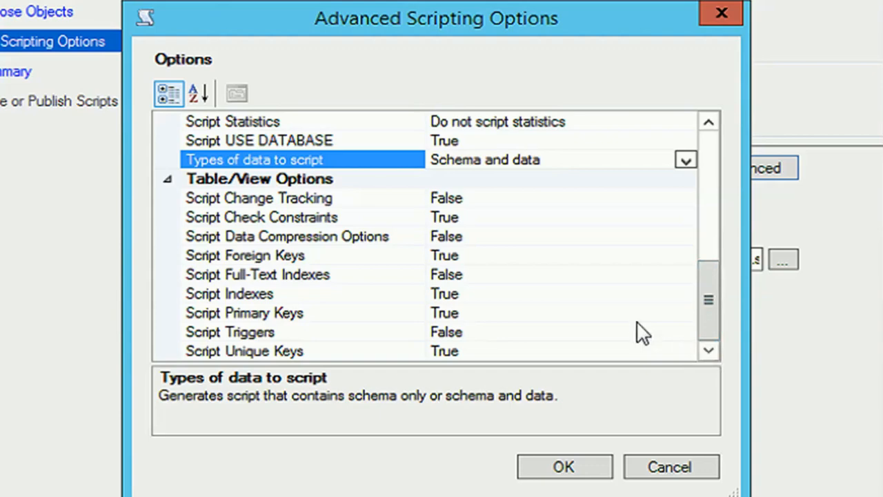
mouse_move(479, 224)
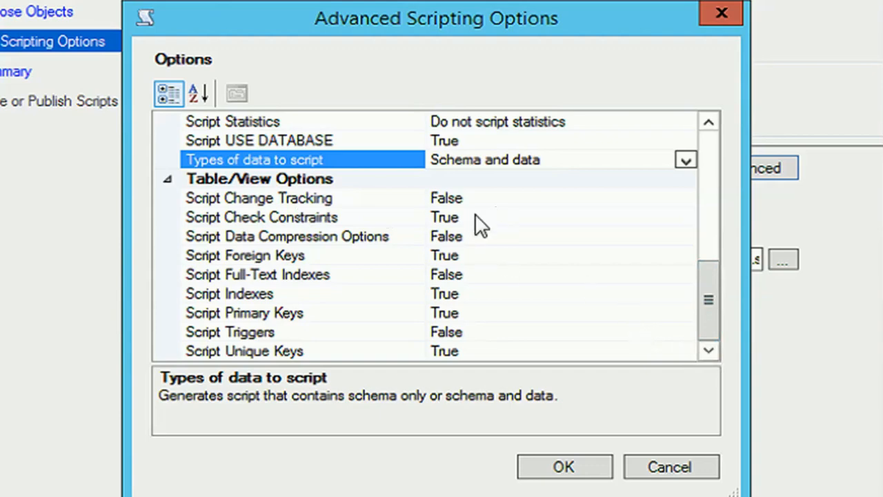
Review the change tracking and data compression options, then enable scripting full-text indexes.
click(258, 198)
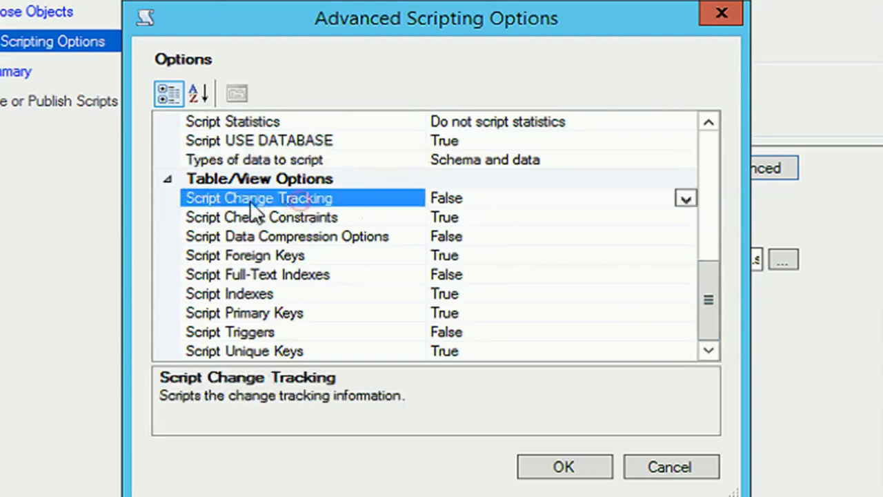
mouse_move(465, 245)
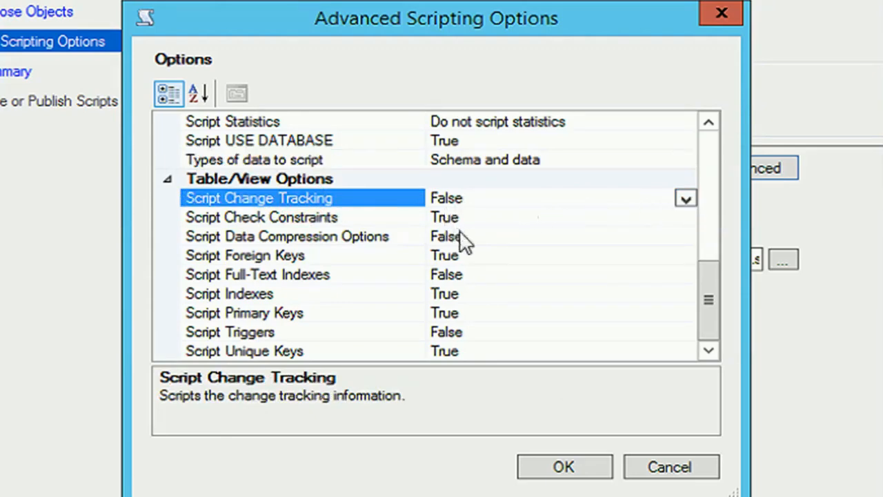
mouse_move(491, 247)
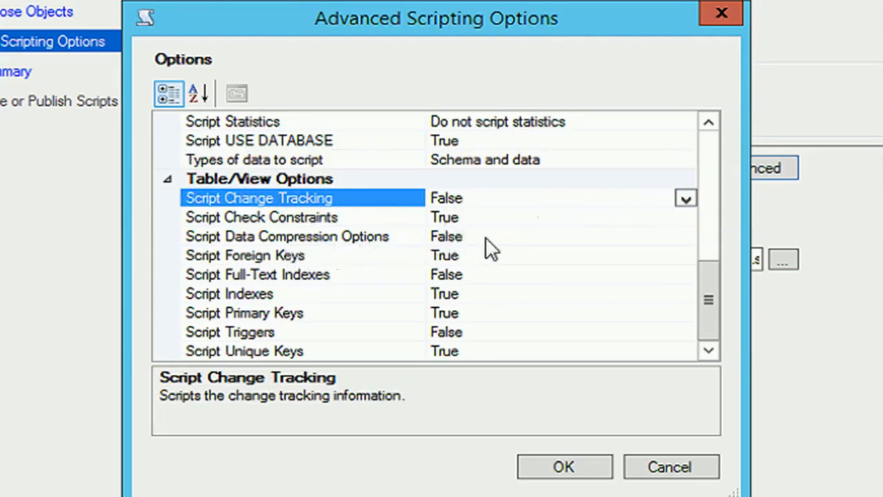
click(287, 236)
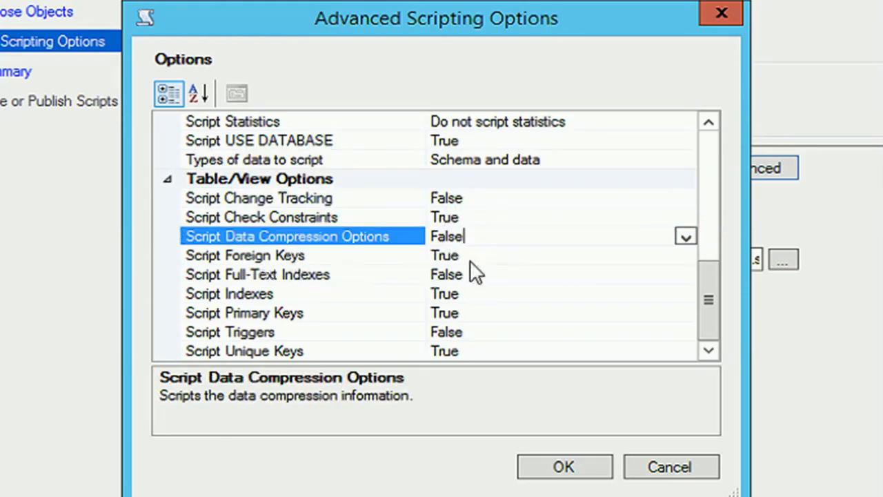
click(257, 275)
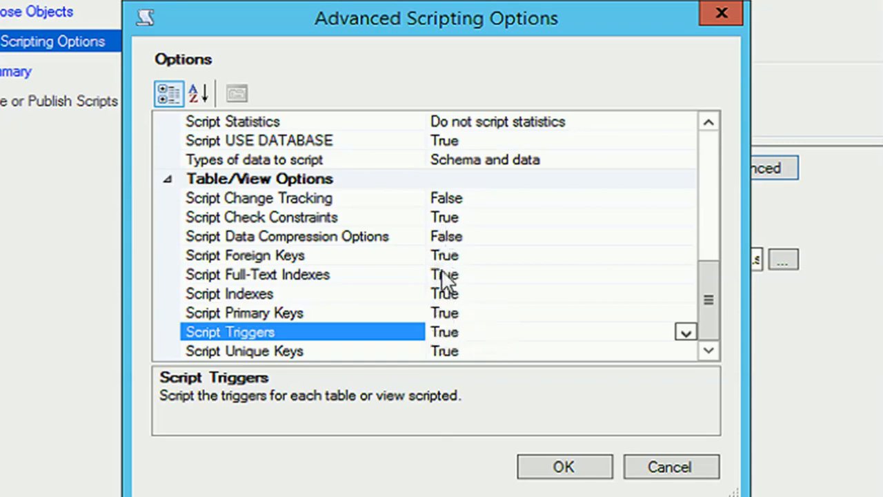
mouse_move(457, 275)
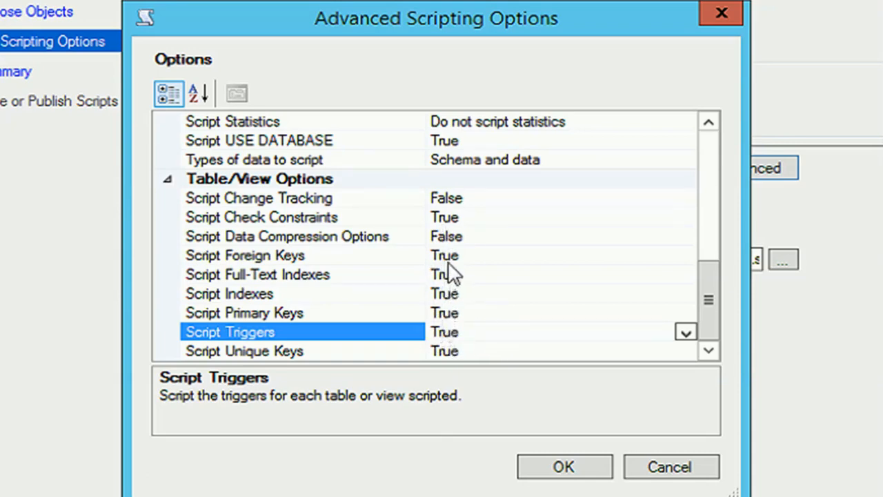
mouse_move(456, 375)
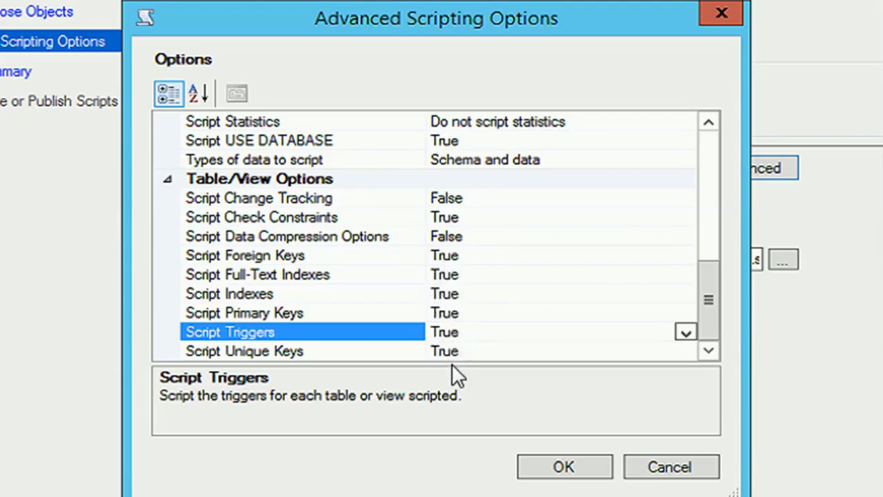
mouse_move(387, 417)
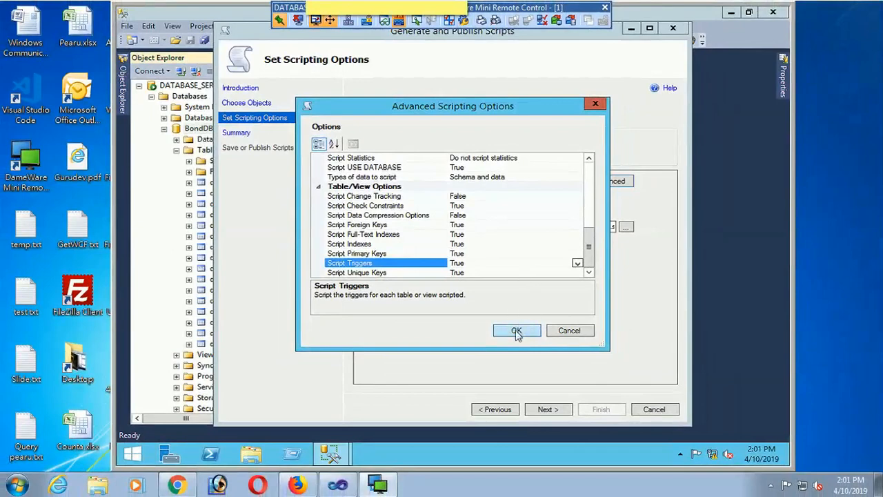
Apply the advanced options, open Documents in File Explorer, and advance to Summary.
click(516, 330)
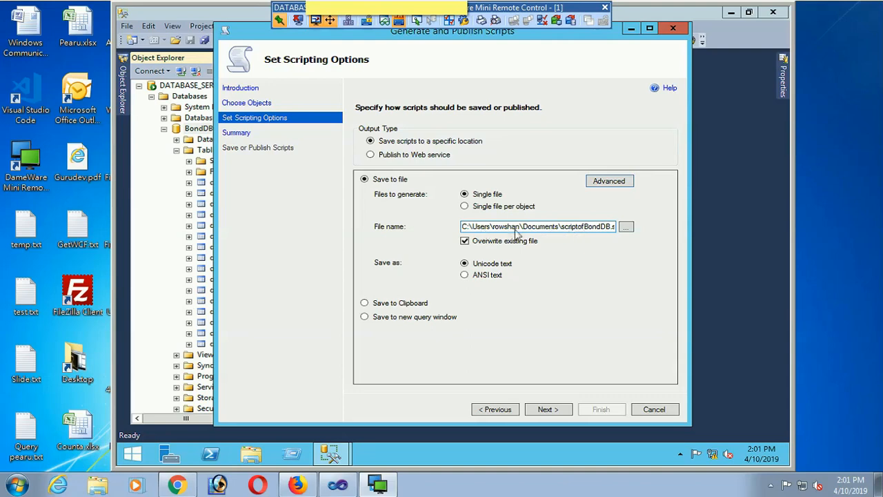
mouse_move(587, 235)
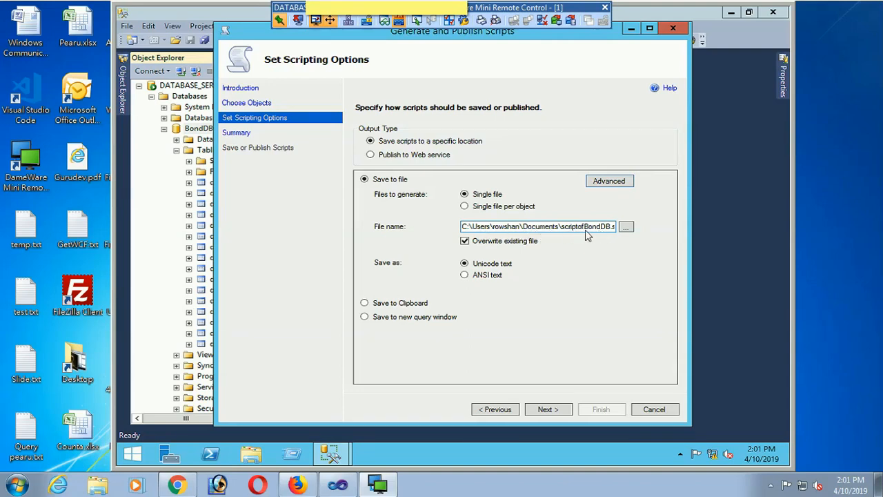
mouse_move(325, 420)
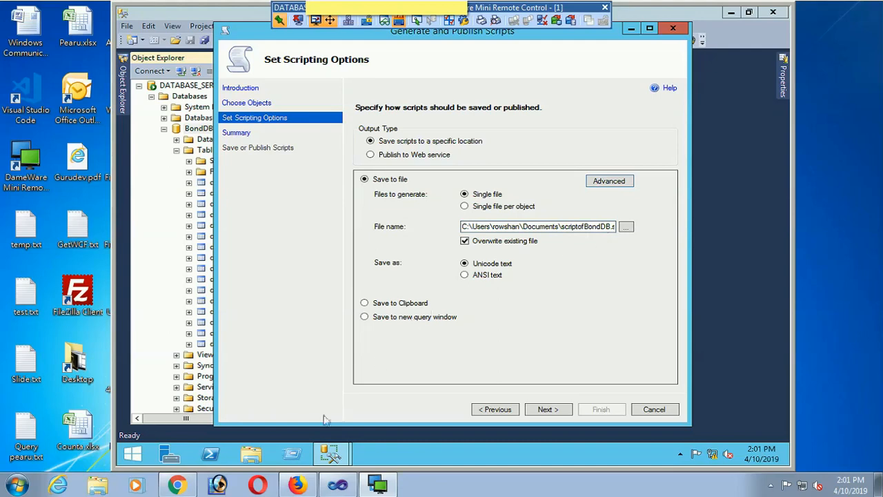
click(626, 227)
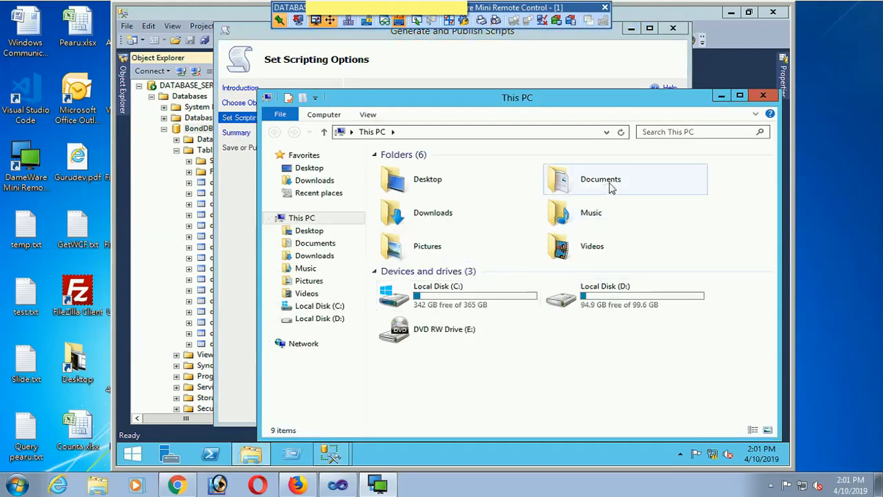
double_click(599, 178)
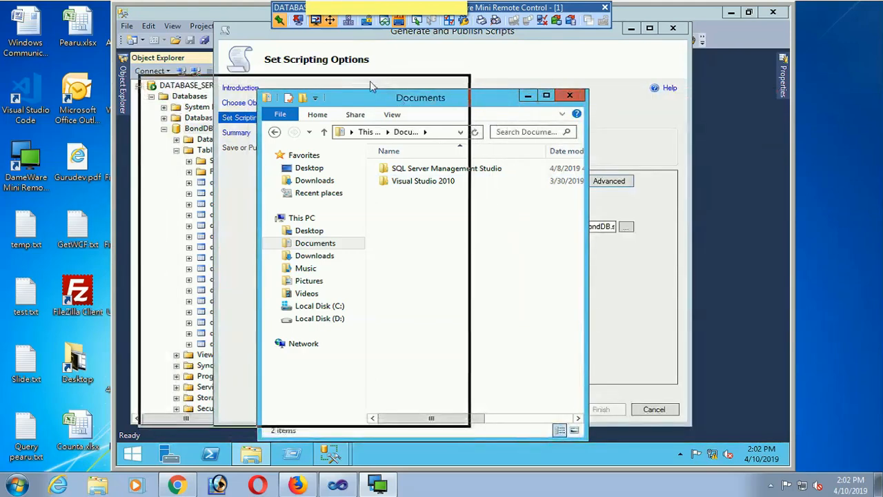
click(548, 409)
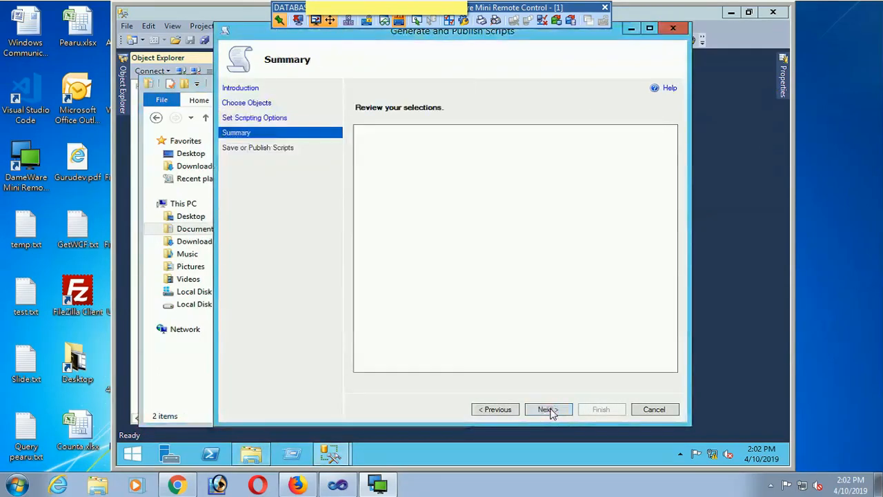
Generate the script, follow progress until all actions succeed, and close the wizard.
click(547, 409)
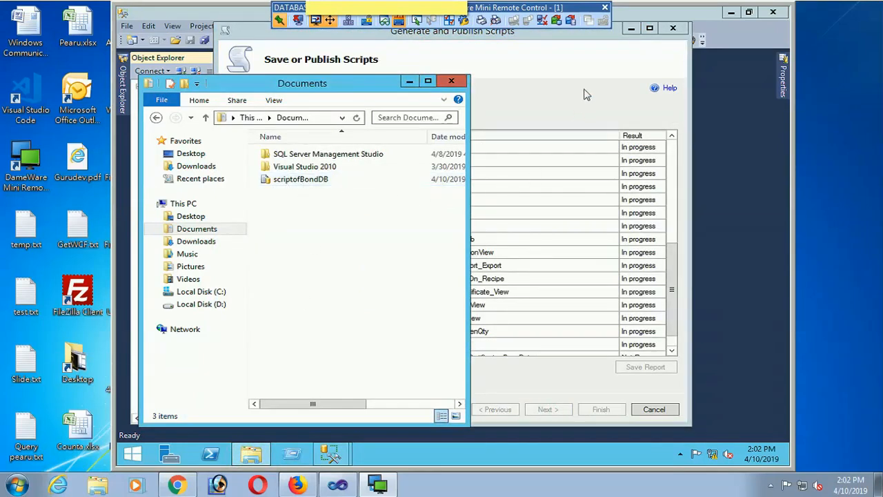
click(451, 81)
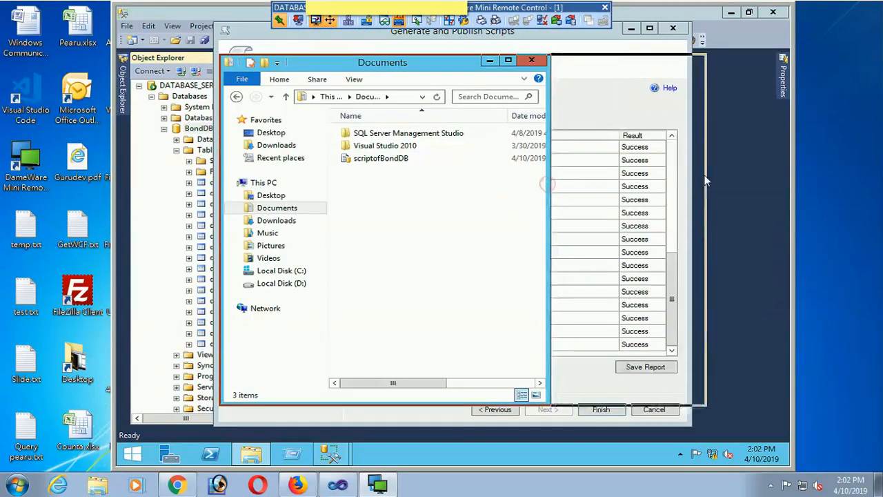
click(380, 158)
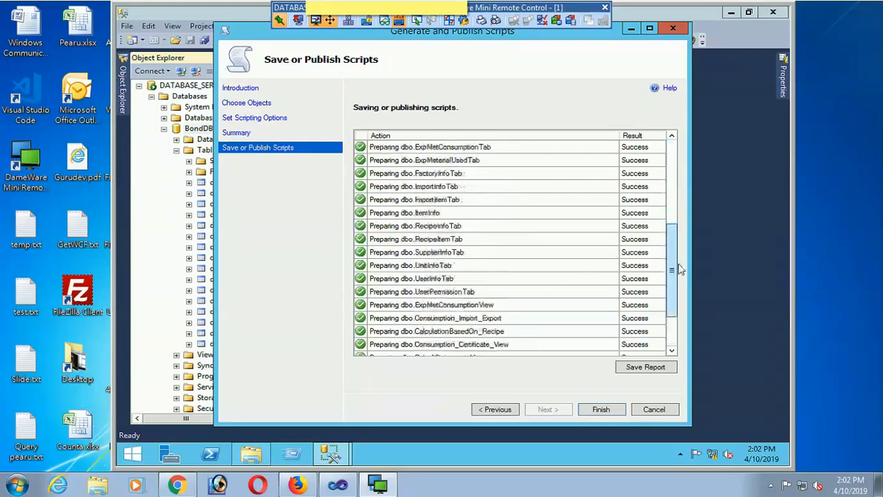
scroll(down, 3)
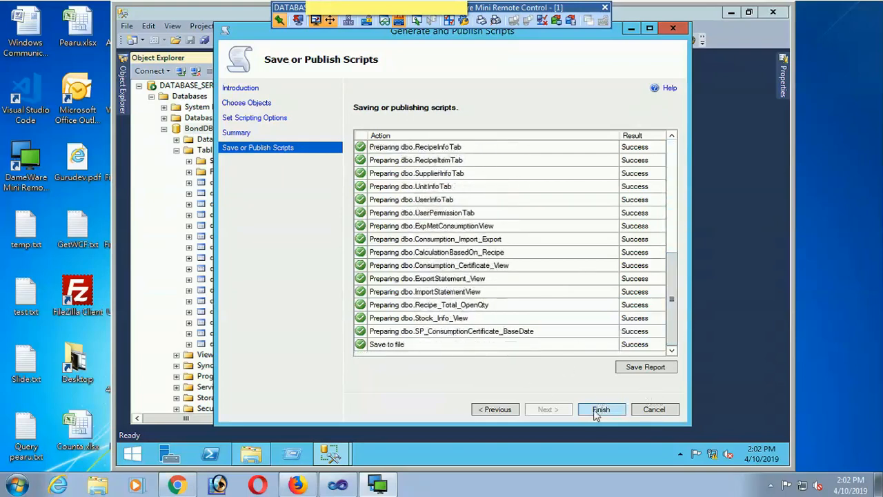
click(601, 409)
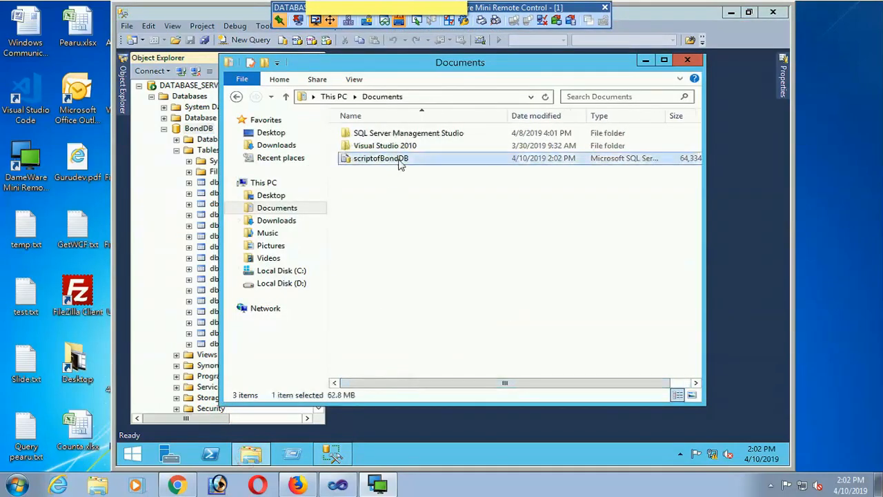
Close the Documents window after confirming the 62.8 MB scriptofBondDB file.
click(688, 60)
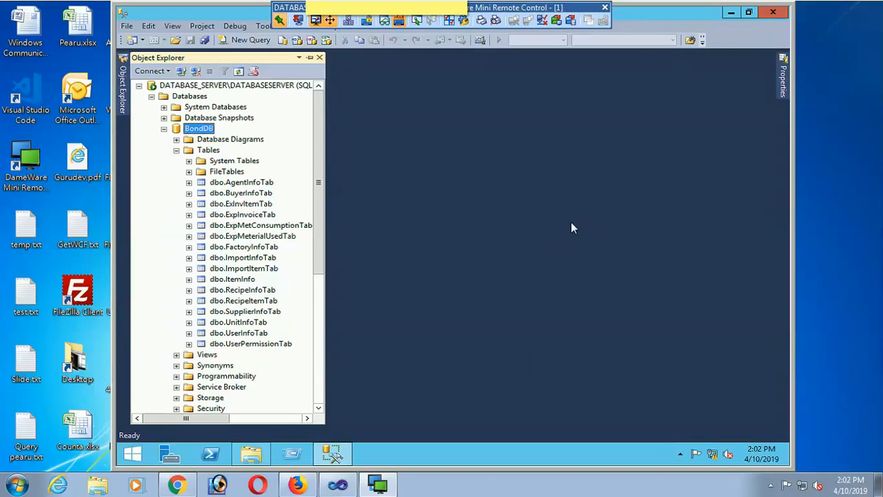